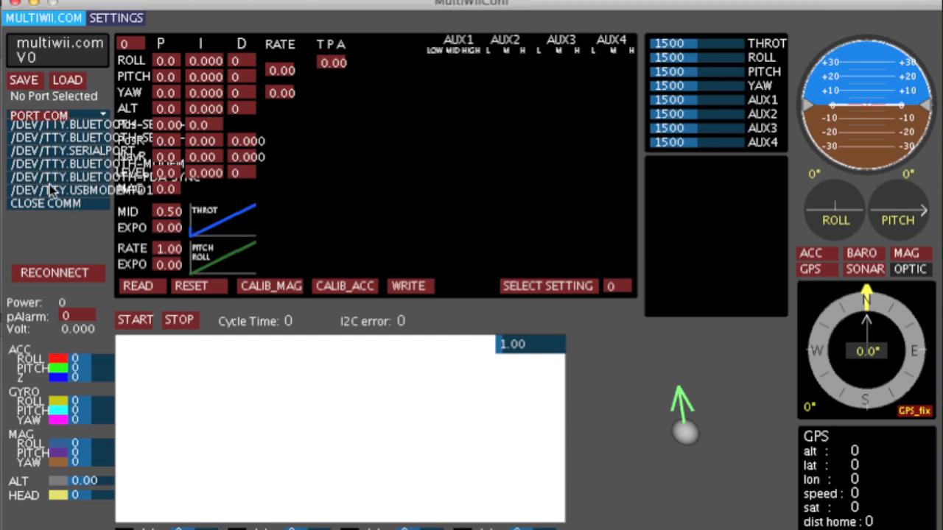
- Connect to the /dev/tty.usbmodem port and read the board's PID and flight-mode settings
{"action": "left_click", "coordinate": [81, 190]}
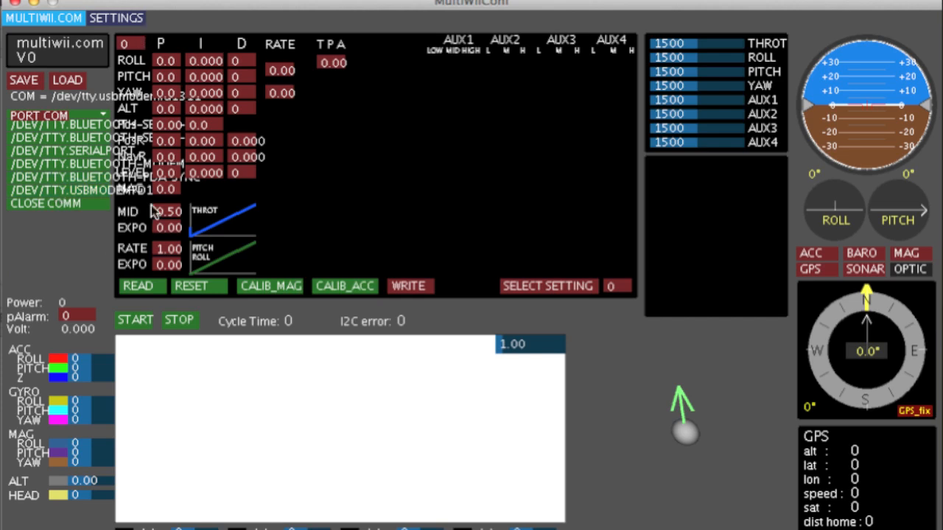
{"action": "left_click", "coordinate": [59, 190]}
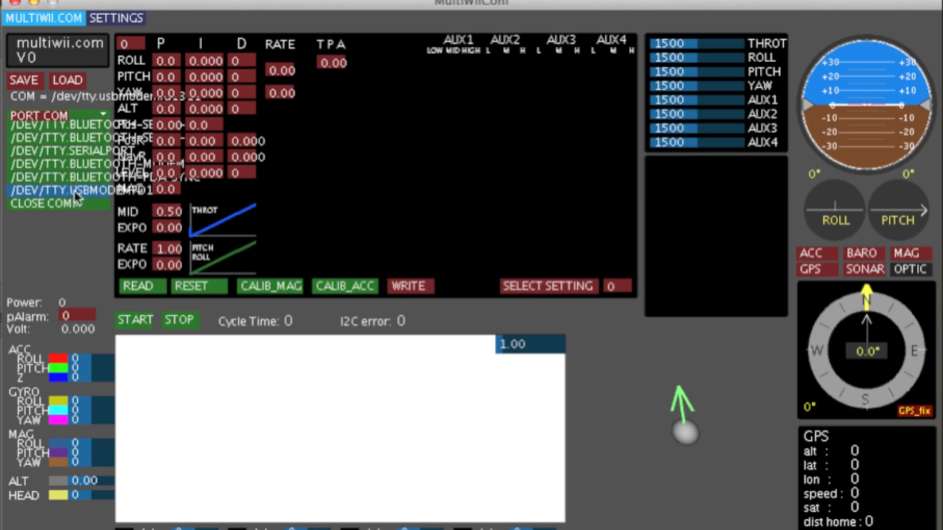
{"action": "mouse_move", "coordinate": [101, 201]}
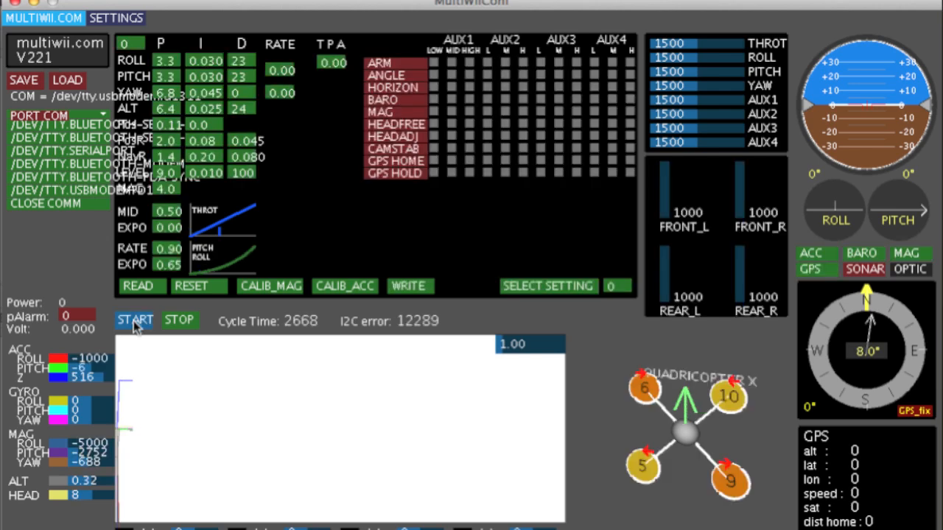
- Start live telemetry so the graph and horizon track the board as it is tilted
{"action": "left_click", "coordinate": [136, 319]}
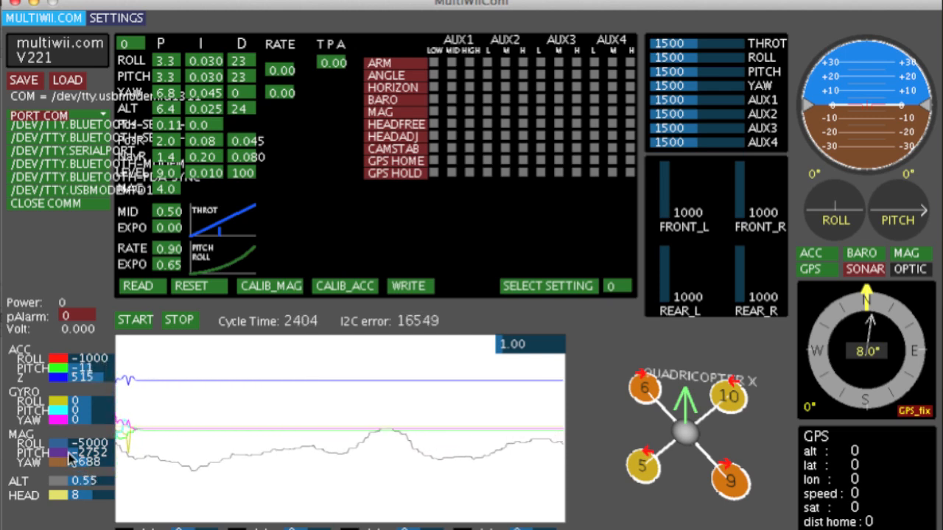
{"action": "mouse_move", "coordinate": [130, 515]}
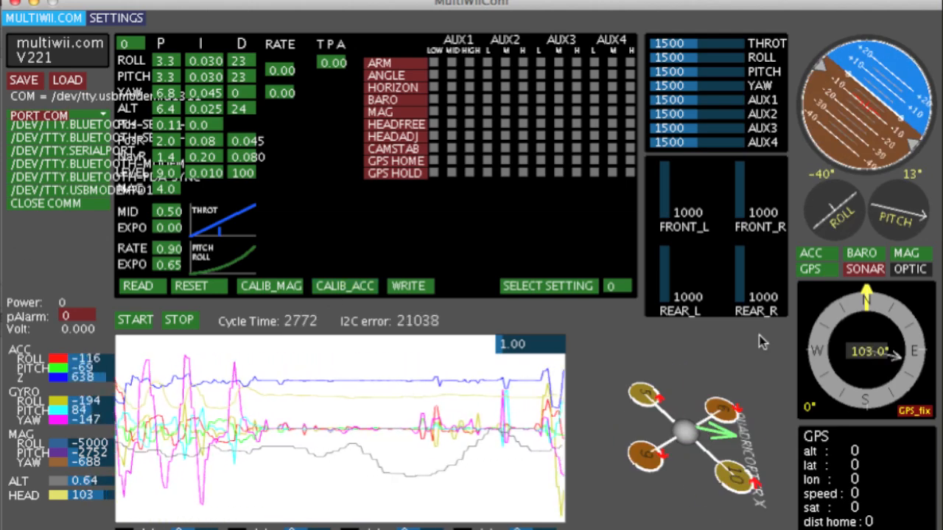
{"action": "left_click", "coordinate": [345, 286]}
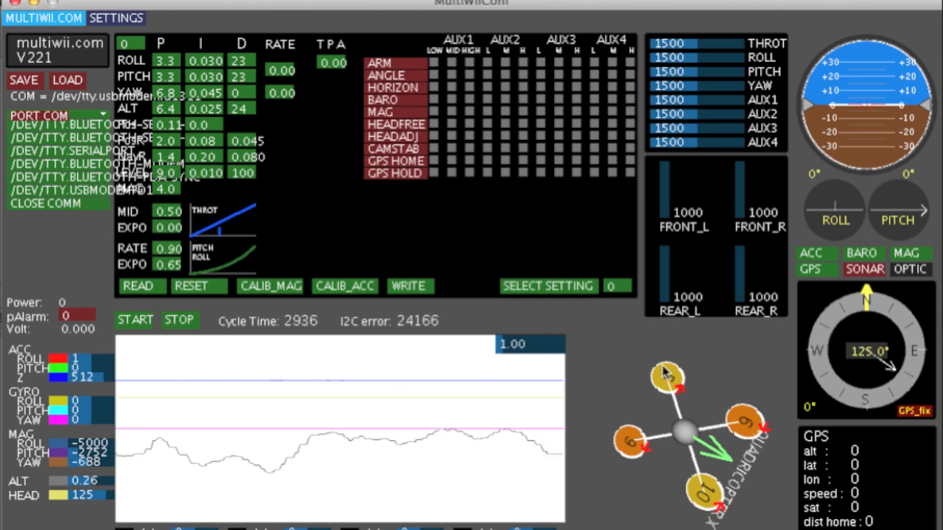
{"action": "mouse_move", "coordinate": [66, 238]}
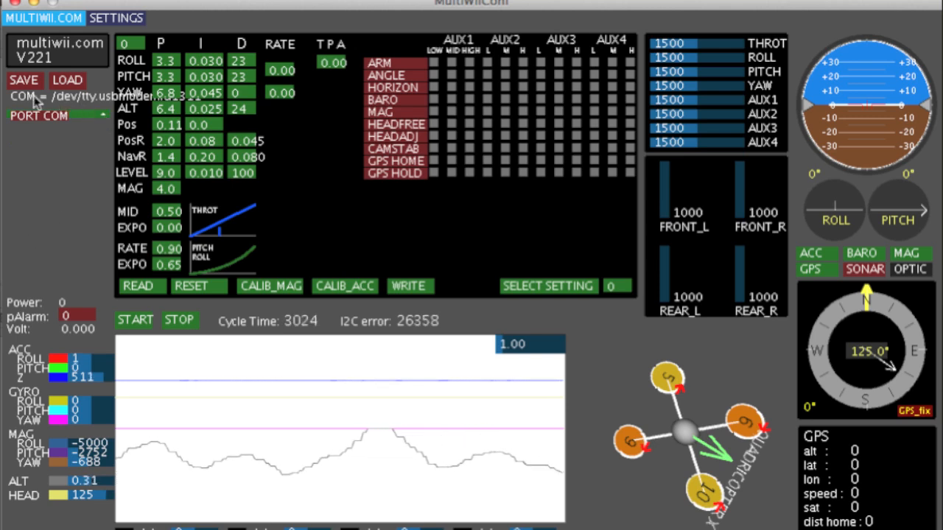
{"action": "mouse_move", "coordinate": [155, 103]}
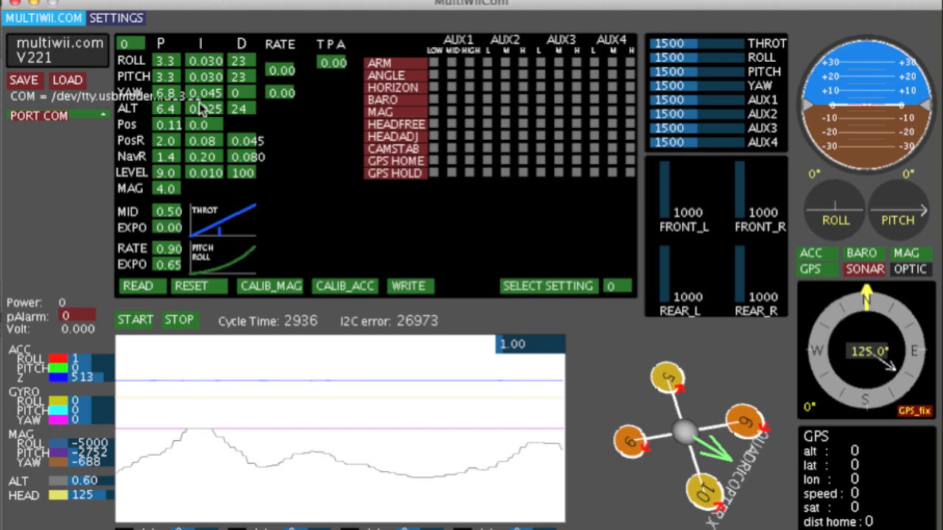
{"action": "mouse_move", "coordinate": [33, 187]}
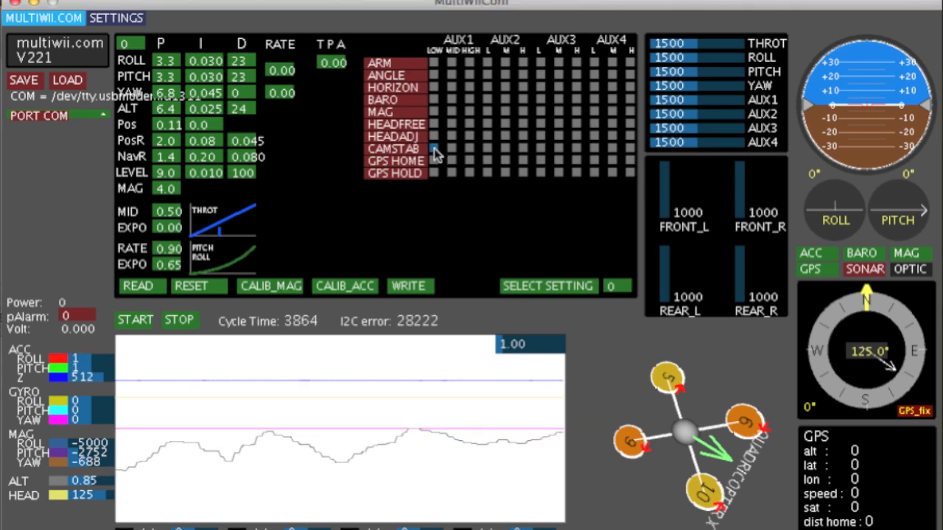
- Enable CAMSTAB on all AUX1 positions, write it to the board, and assign a mode on AUX2
{"action": "left_click", "coordinate": [433, 147]}
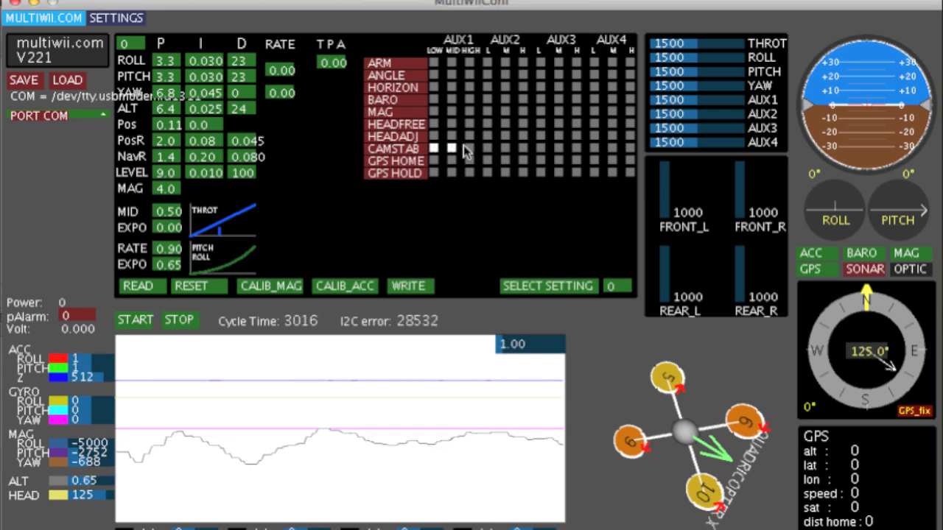
{"action": "left_click", "coordinate": [409, 286]}
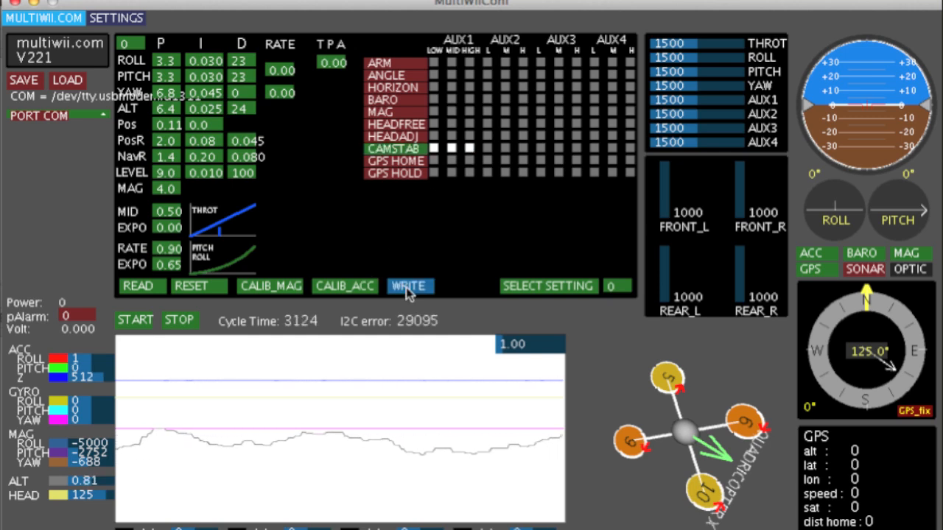
{"action": "left_click", "coordinate": [410, 286]}
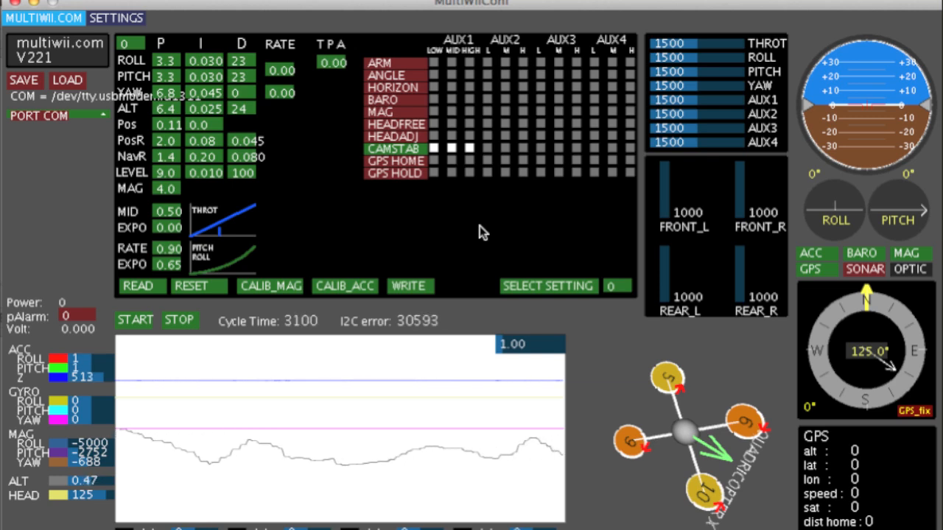
{"action": "mouse_move", "coordinate": [514, 244]}
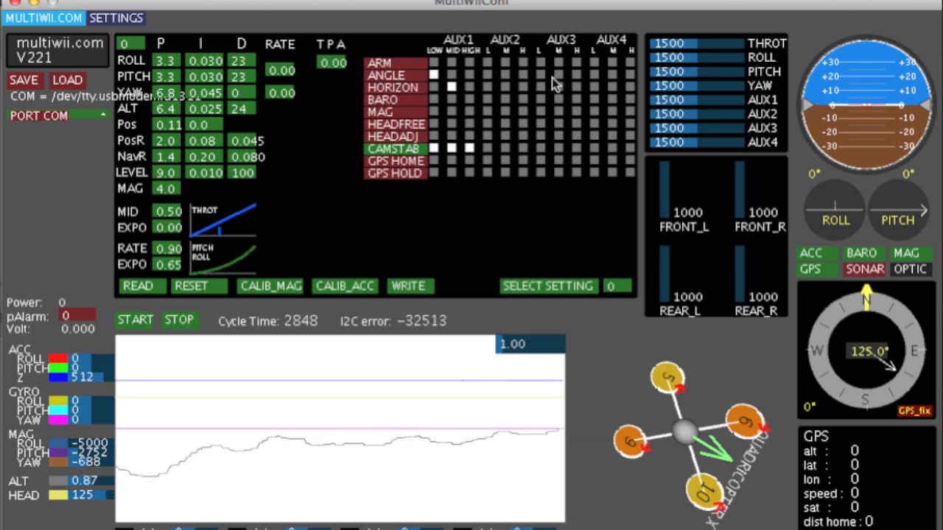
{"action": "mouse_move", "coordinate": [507, 100]}
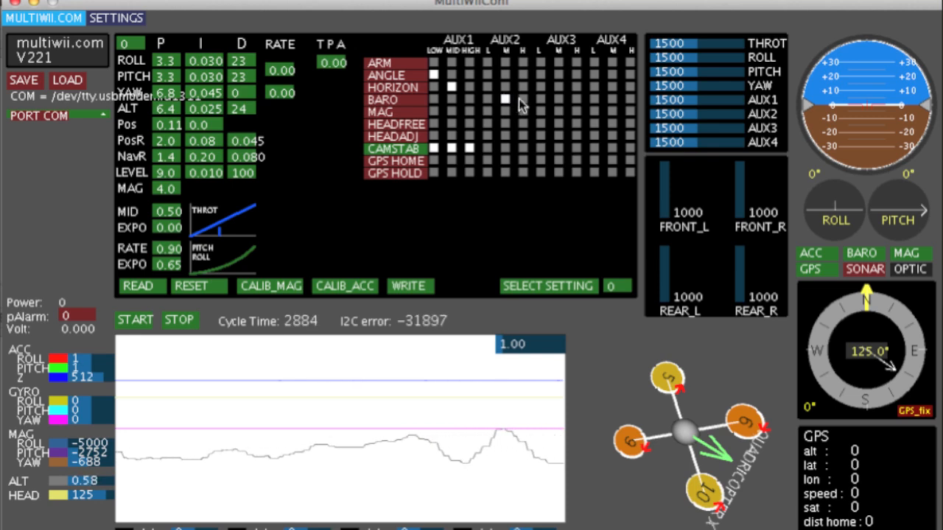
{"action": "left_click", "coordinate": [523, 100]}
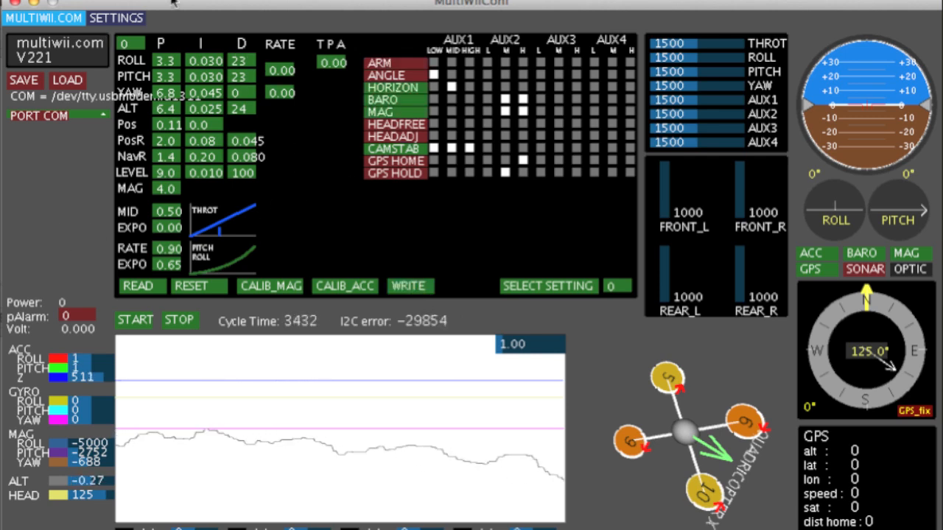
{"action": "mouse_move", "coordinate": [361, 61]}
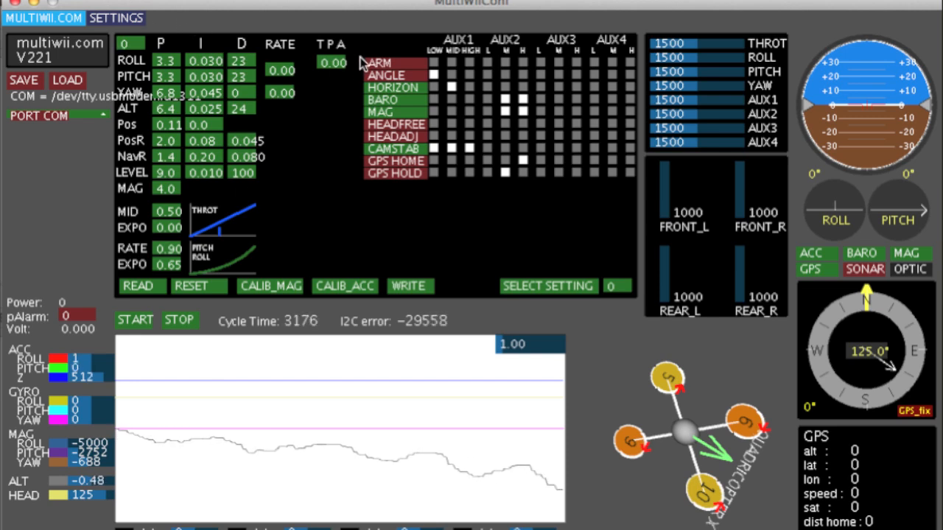
{"action": "mouse_move", "coordinate": [316, 190]}
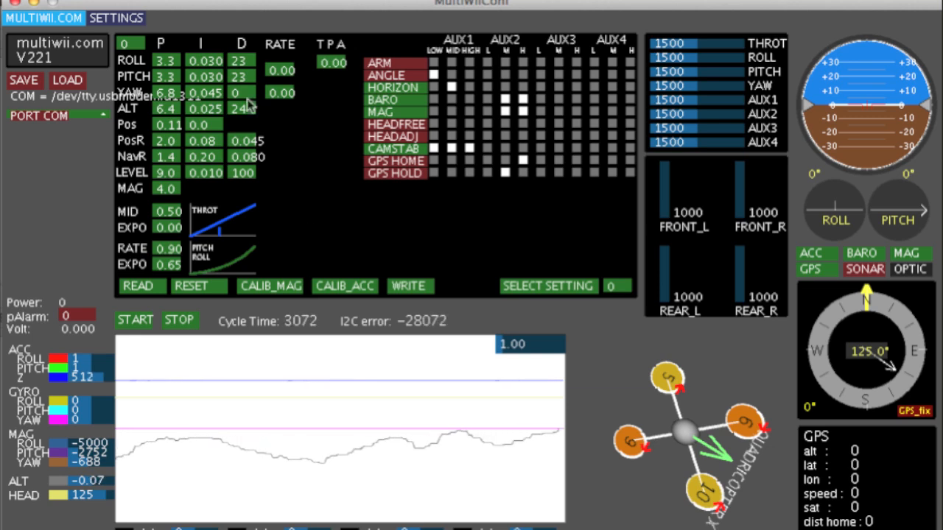
{"action": "mouse_move", "coordinate": [286, 130]}
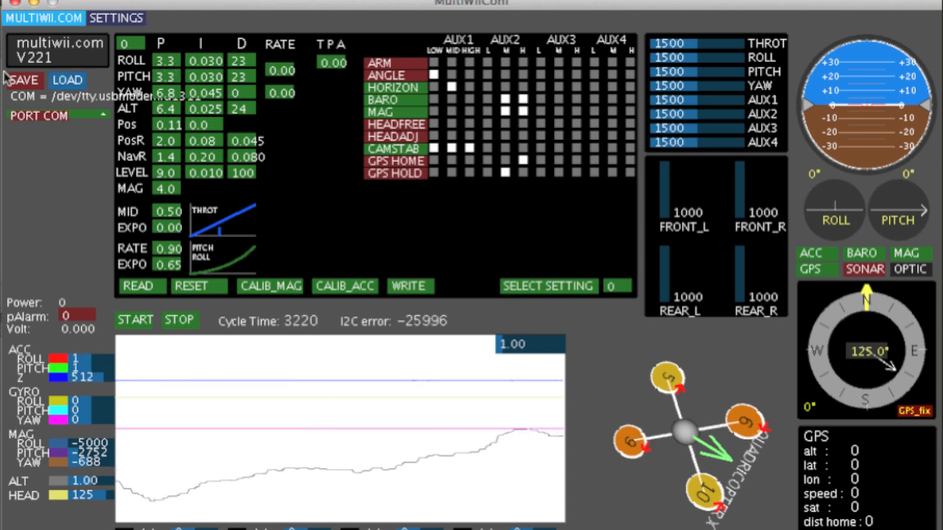
{"action": "mouse_move", "coordinate": [306, 199]}
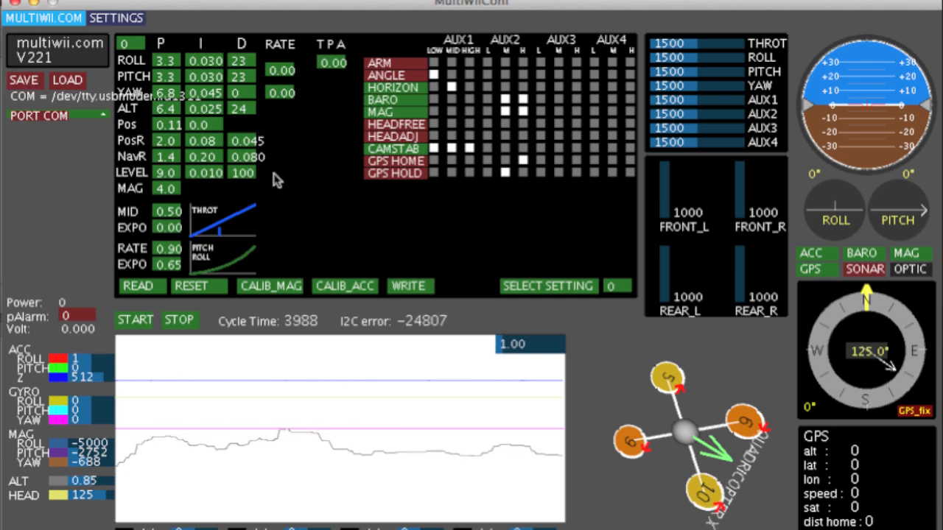
{"action": "mouse_move", "coordinate": [310, 208]}
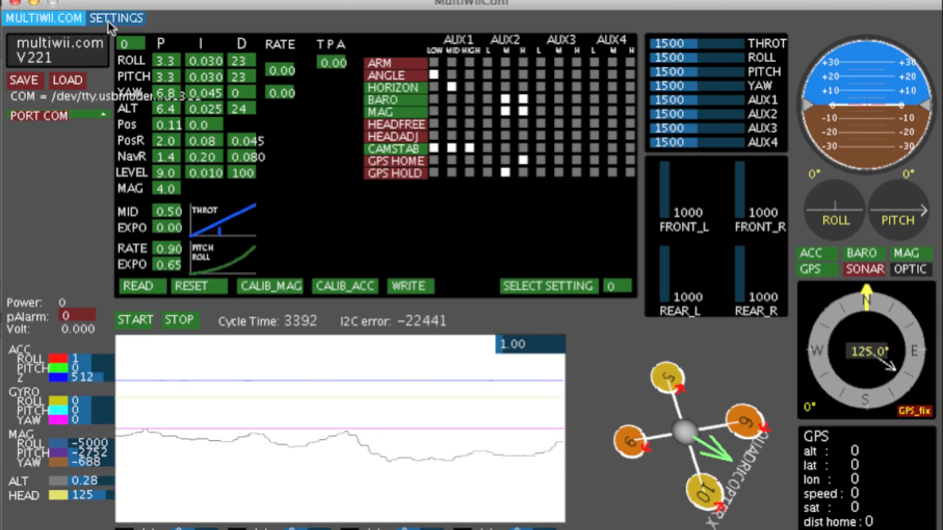
- Review general settings: min throttle 1150, max 1850, min command 1000, MAG DECL 8.0, and re-read them
{"action": "left_click", "coordinate": [114, 17]}
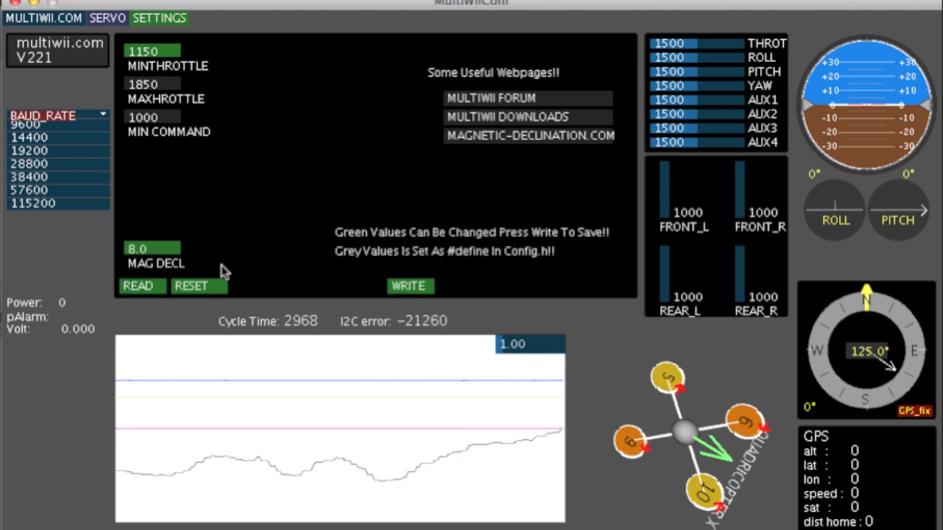
{"action": "mouse_move", "coordinate": [210, 119]}
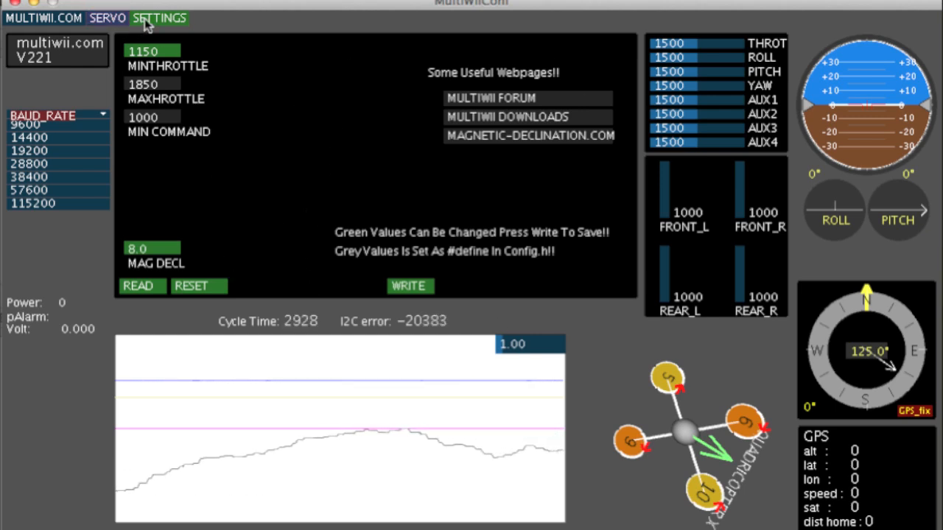
{"action": "left_click", "coordinate": [107, 17]}
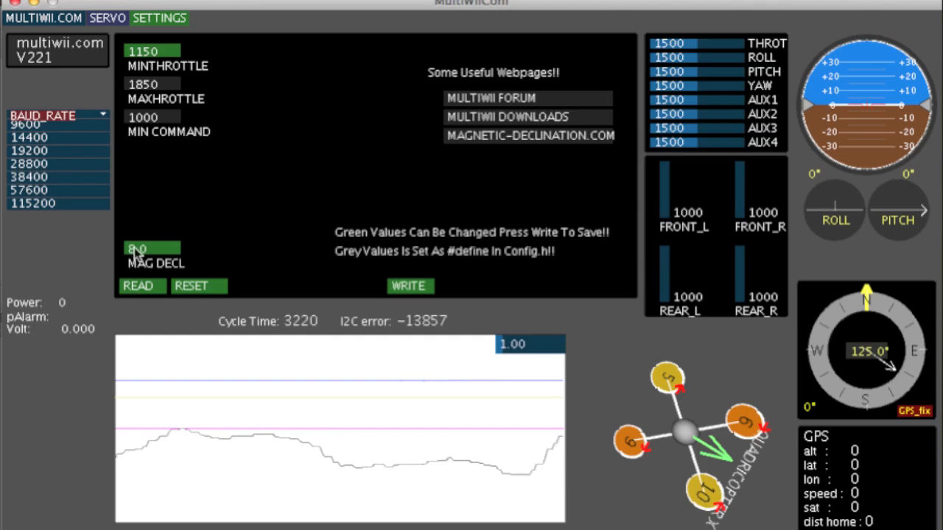
{"action": "left_click", "coordinate": [138, 286]}
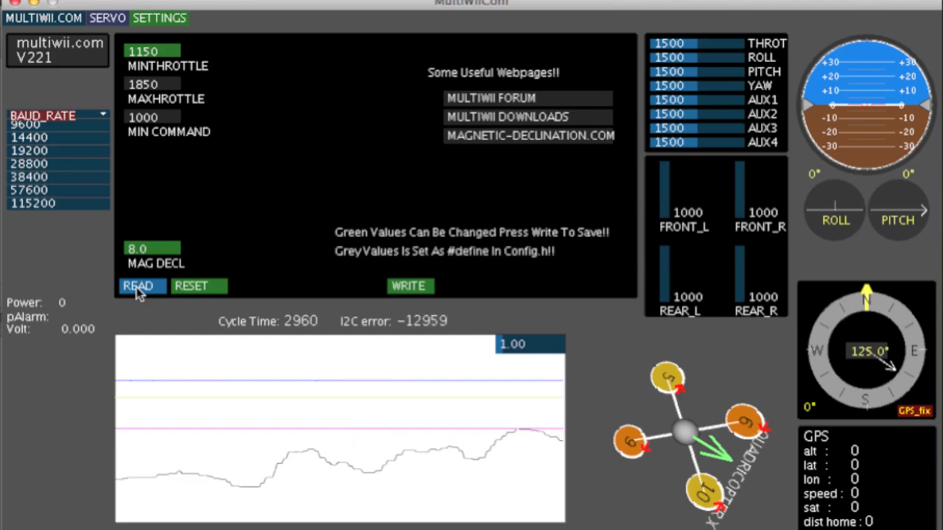
{"action": "left_click", "coordinate": [139, 286]}
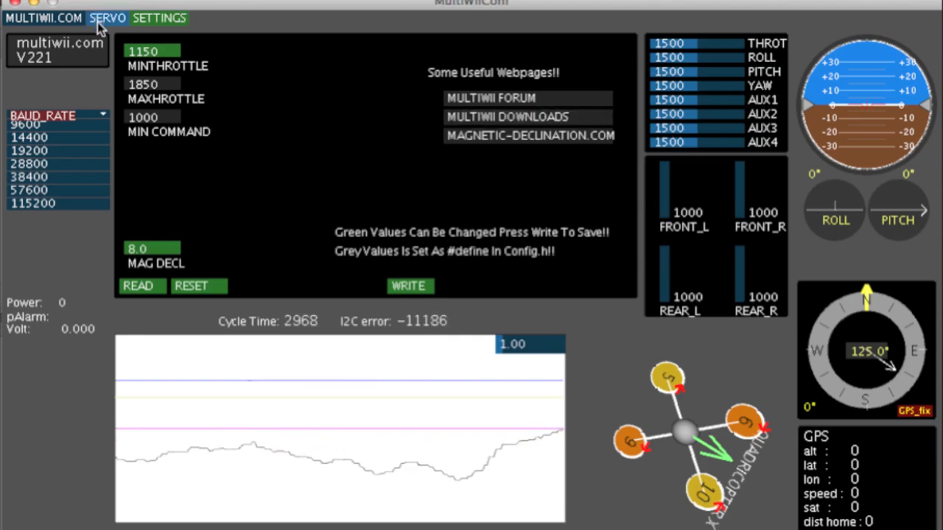
- Show the gimbal servo settings: mid 1500, limits 1020–2000, proportion 30 for tilt and roll
{"action": "left_click", "coordinate": [106, 18]}
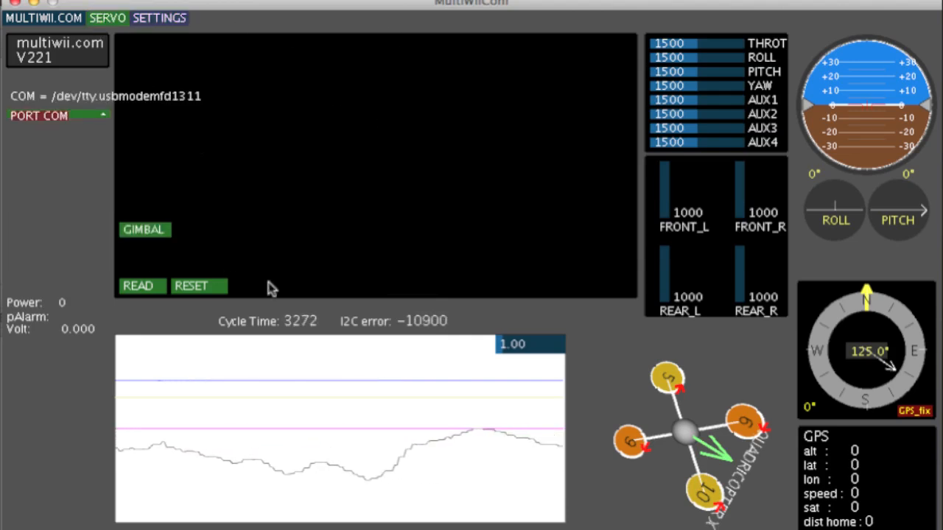
{"action": "mouse_move", "coordinate": [123, 260]}
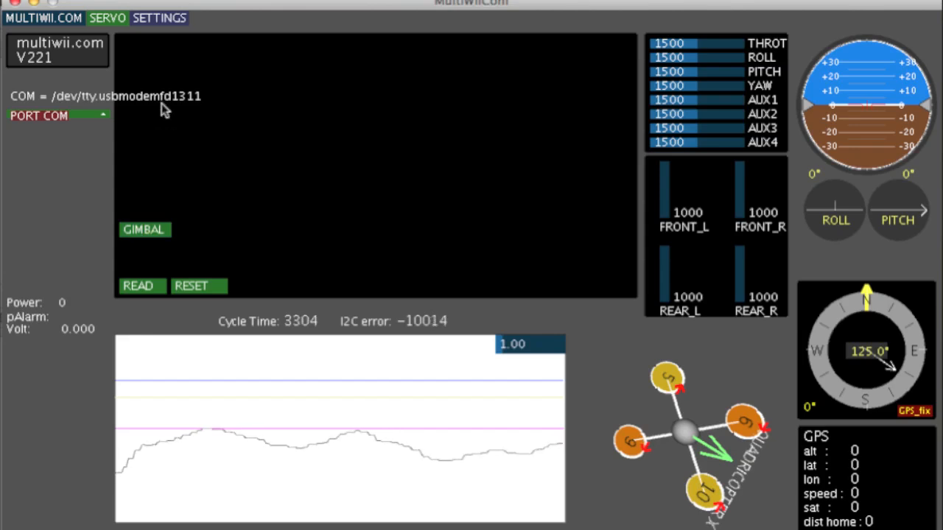
{"action": "left_click", "coordinate": [144, 230]}
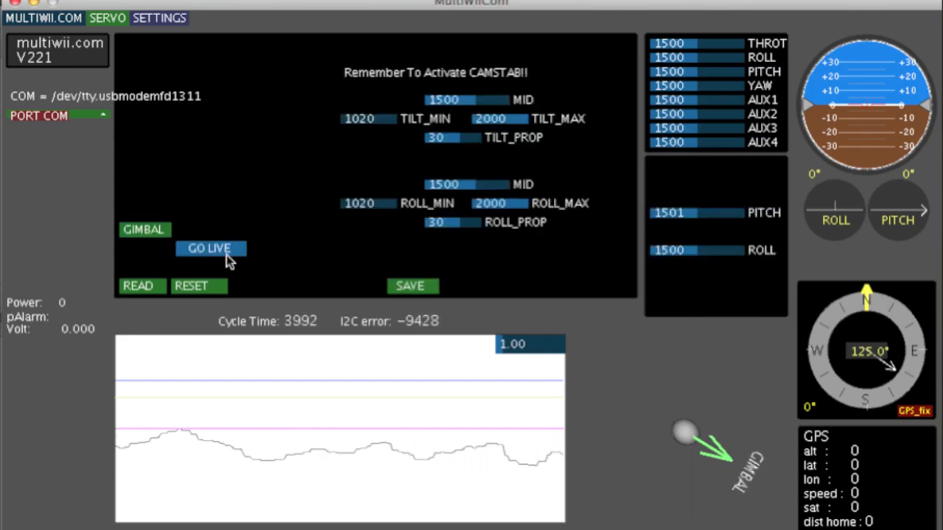
- With live tuning on, set tilt midpoint to 1483 and raise tilt minimum to 1252
{"action": "left_click", "coordinate": [211, 247]}
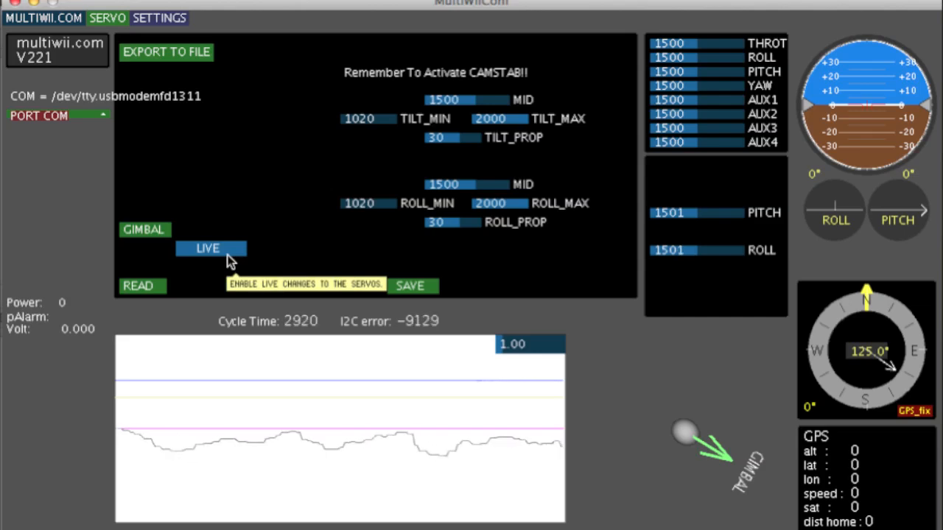
{"action": "left_click", "coordinate": [209, 247]}
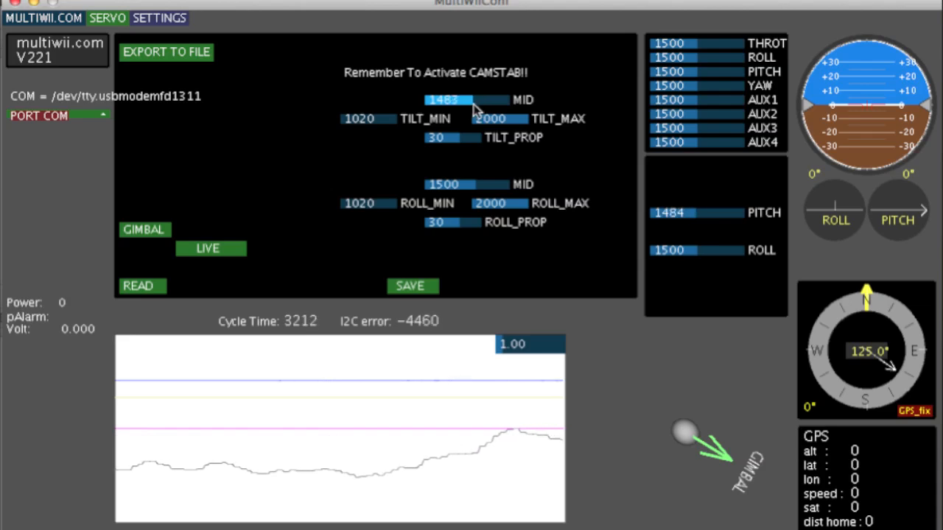
{"action": "left_click_drag", "start_coordinate": [515, 118], "coordinate": [489, 118]}
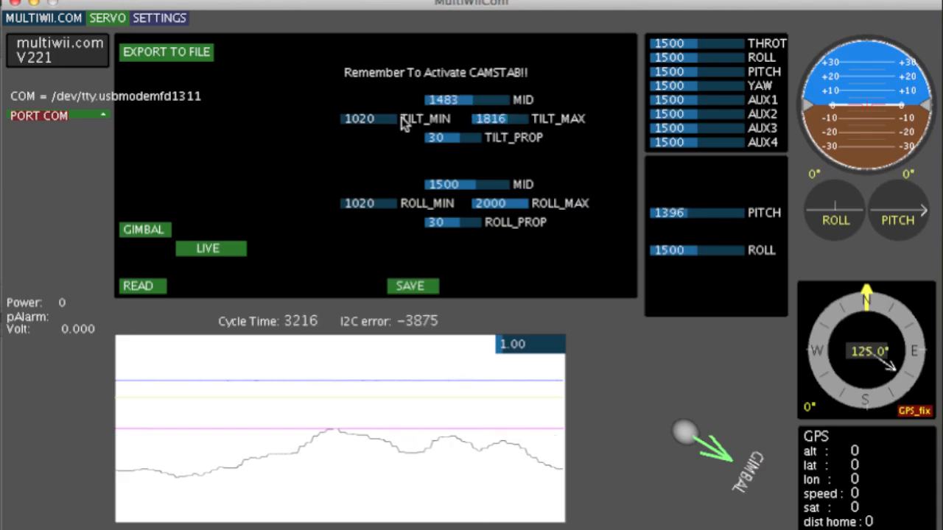
{"action": "left_click", "coordinate": [360, 117]}
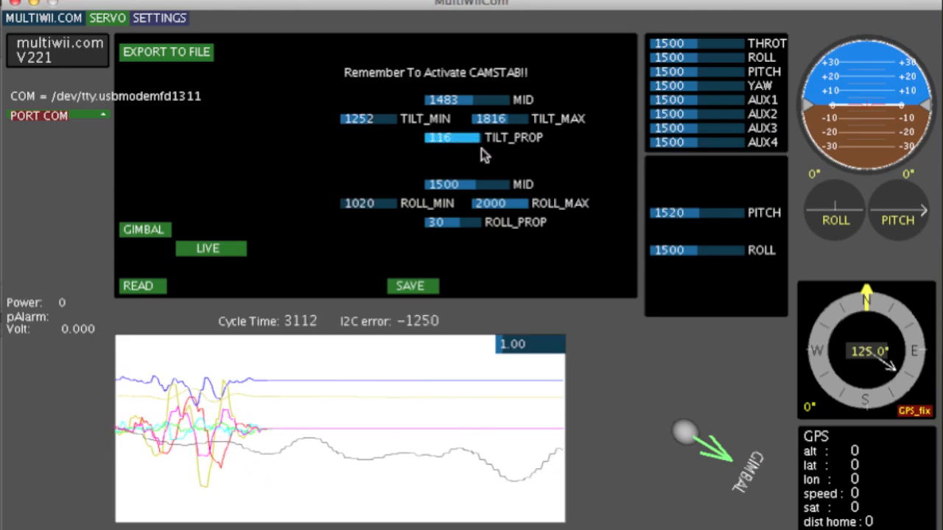
- Experiment with the tilt proportion up and down, leaving it at 0
{"action": "left_click_drag", "start_coordinate": [471, 139], "coordinate": [445, 139]}
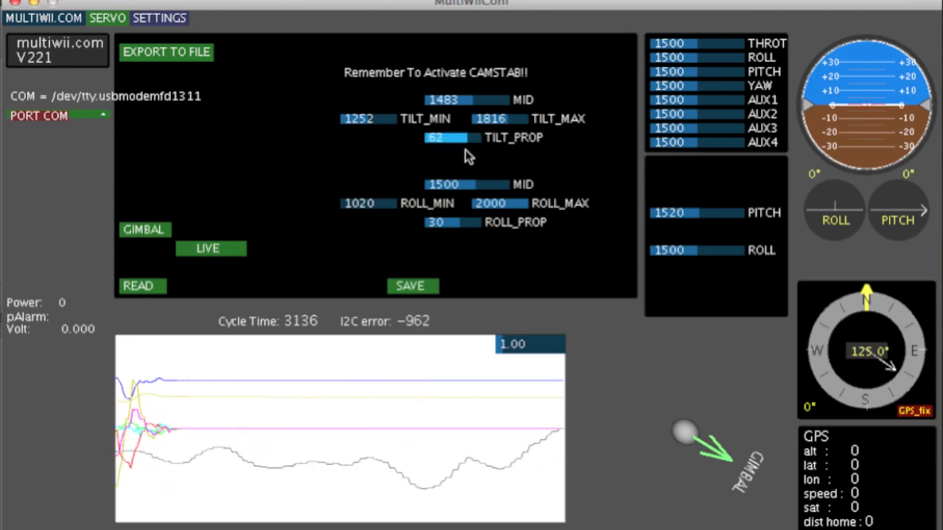
{"action": "left_click_drag", "start_coordinate": [454, 138], "coordinate": [439, 147]}
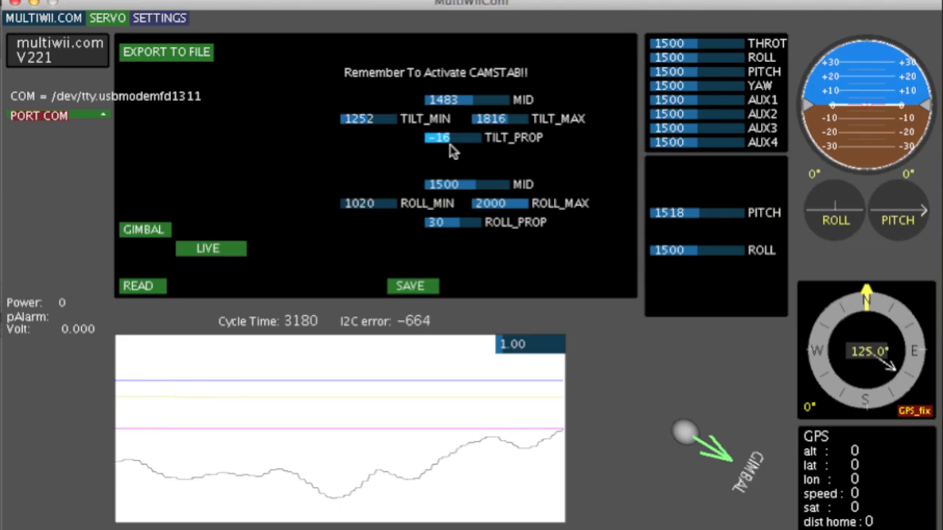
{"action": "left_click_drag", "start_coordinate": [439, 138], "coordinate": [472, 138]}
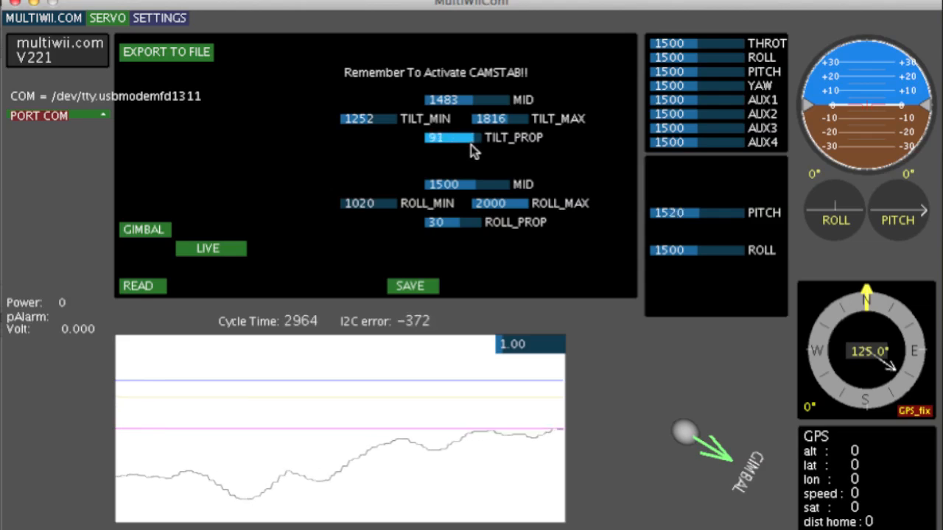
{"action": "left_click_drag", "start_coordinate": [460, 139], "coordinate": [439, 138]}
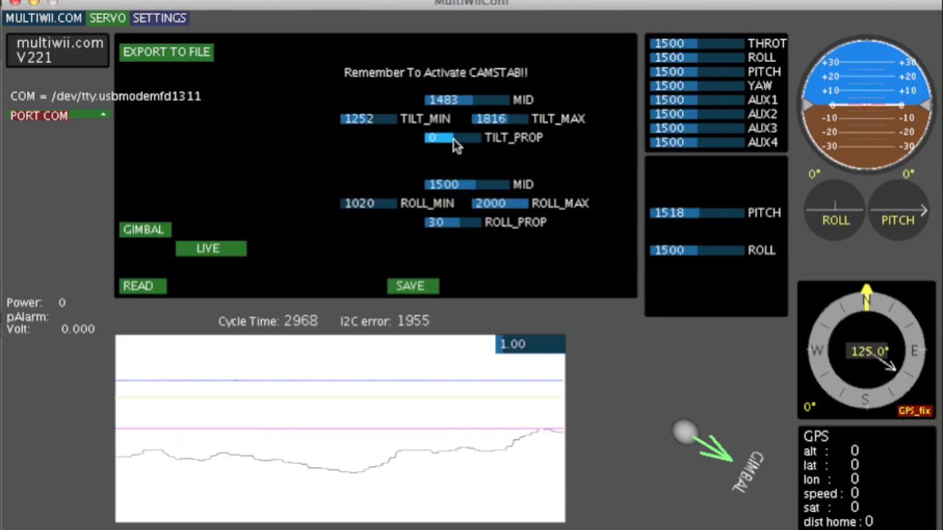
{"action": "mouse_move", "coordinate": [587, 145]}
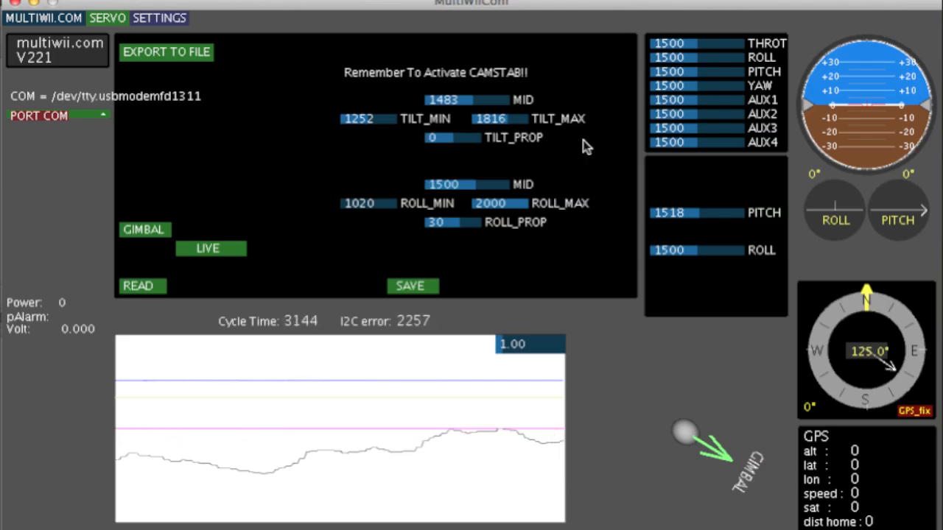
{"action": "mouse_move", "coordinate": [560, 237]}
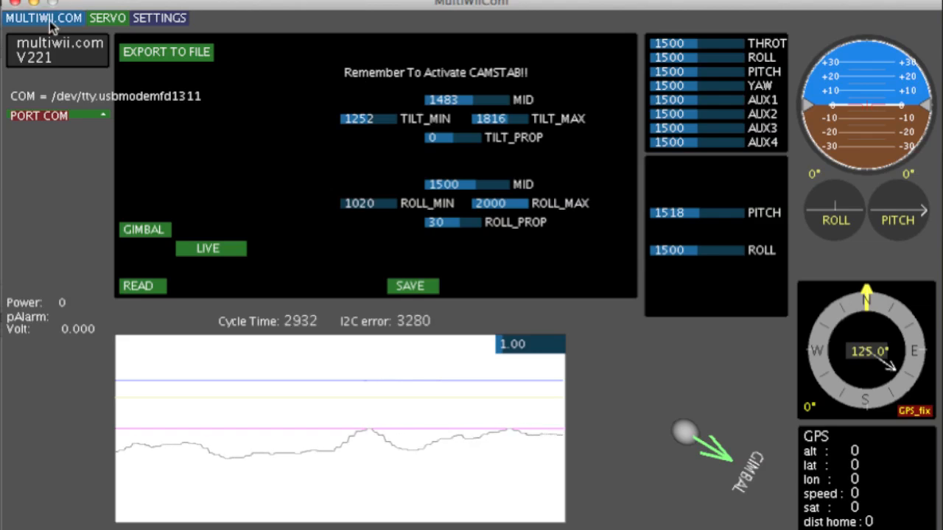
- Check the AUX switch grid on the main page, then return to the gimbal servo page with live tuning off
{"action": "left_click", "coordinate": [43, 17]}
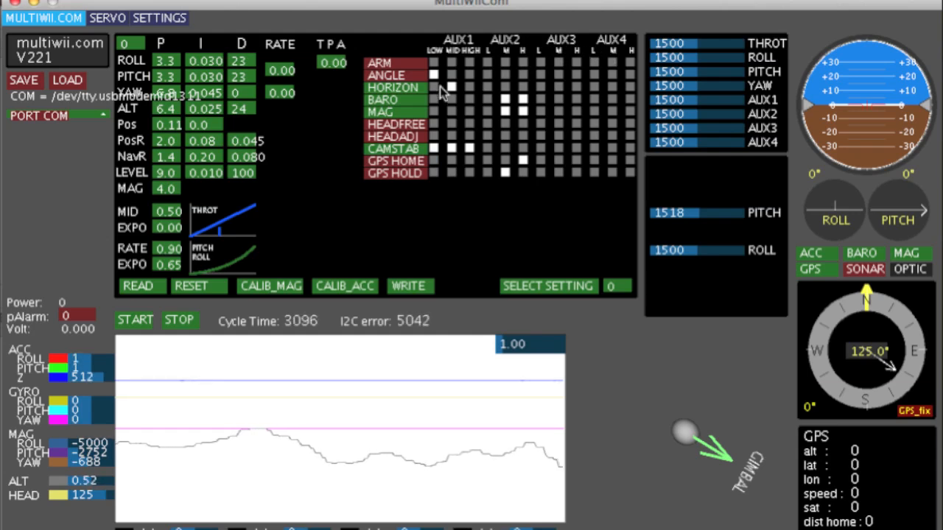
{"action": "mouse_move", "coordinate": [529, 209]}
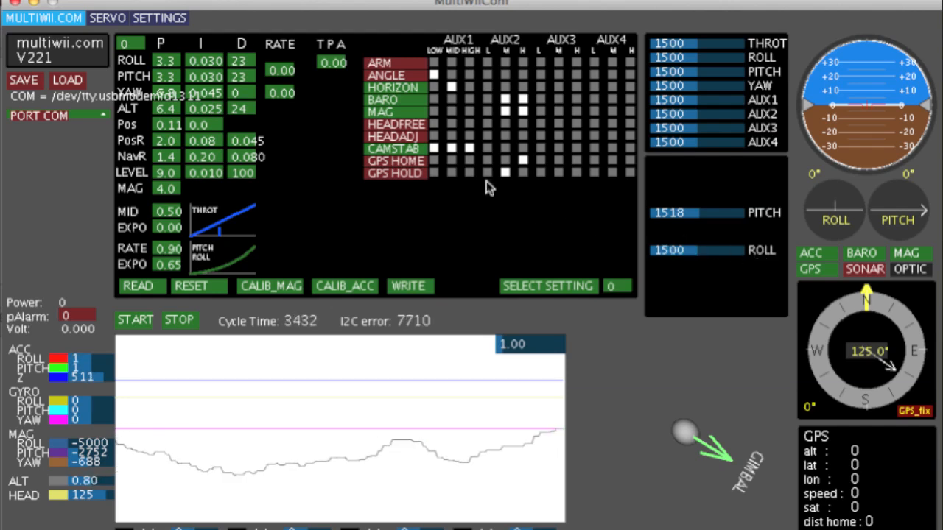
{"action": "left_click", "coordinate": [106, 18]}
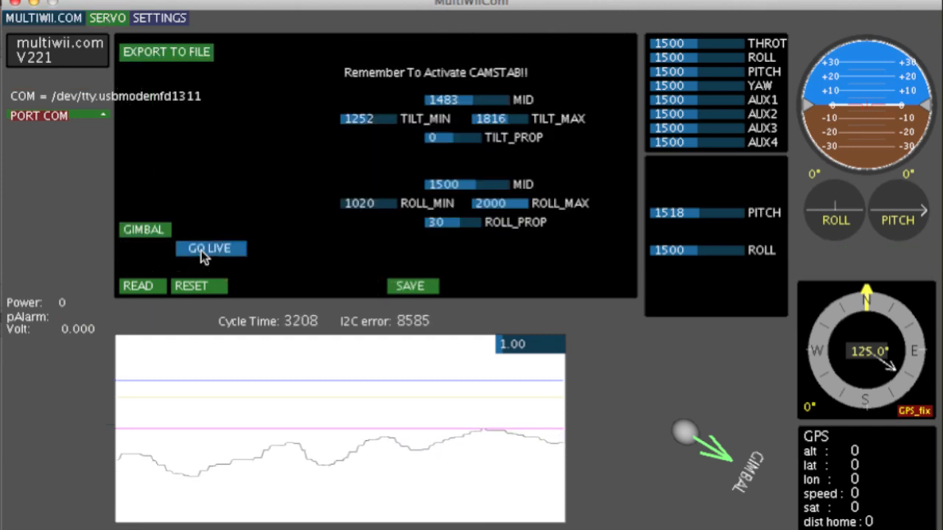
{"action": "left_click", "coordinate": [209, 248]}
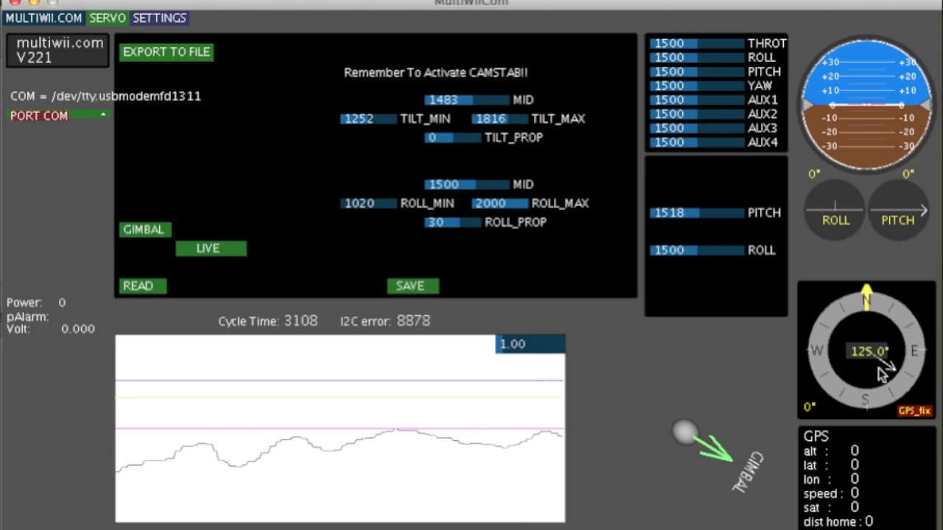
{"action": "left_click", "coordinate": [206, 248]}
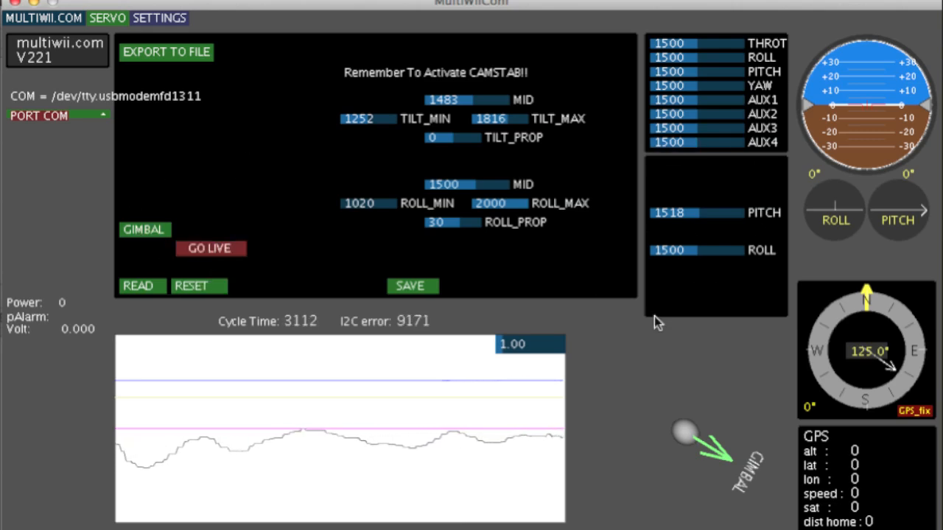
{"action": "mouse_move", "coordinate": [118, 13]}
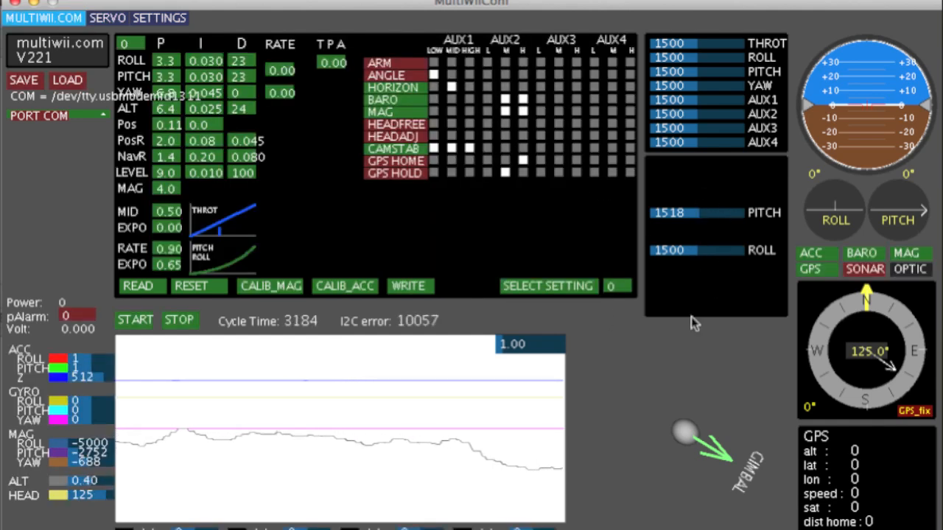
{"action": "mouse_move", "coordinate": [424, 243]}
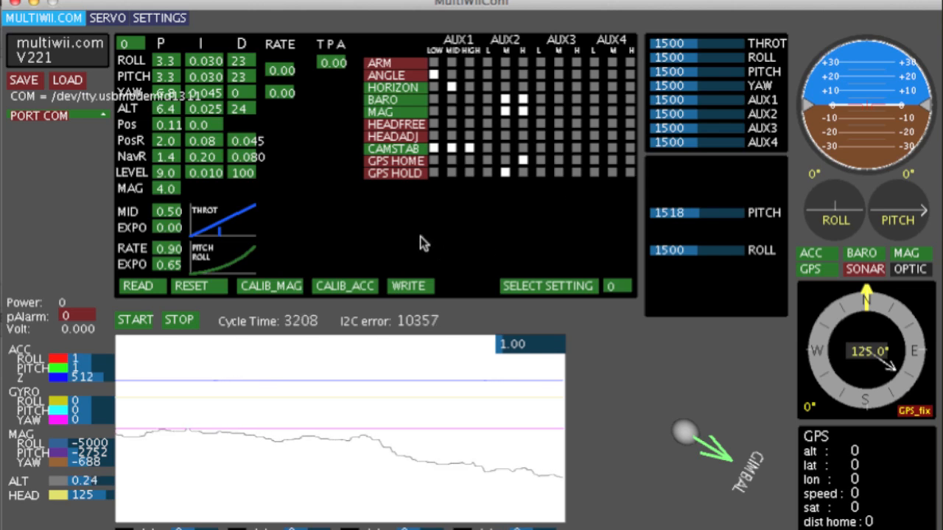
{"action": "left_click", "coordinate": [159, 18]}
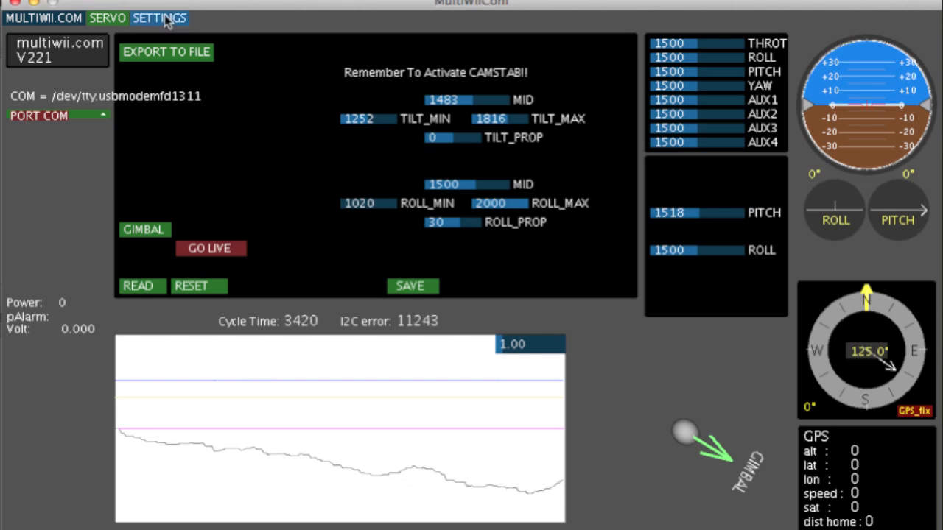
- Save the gimbal servo values (tilt mid 1483, range 1252–1816, proportion 0) to the board
{"action": "left_click", "coordinate": [159, 17]}
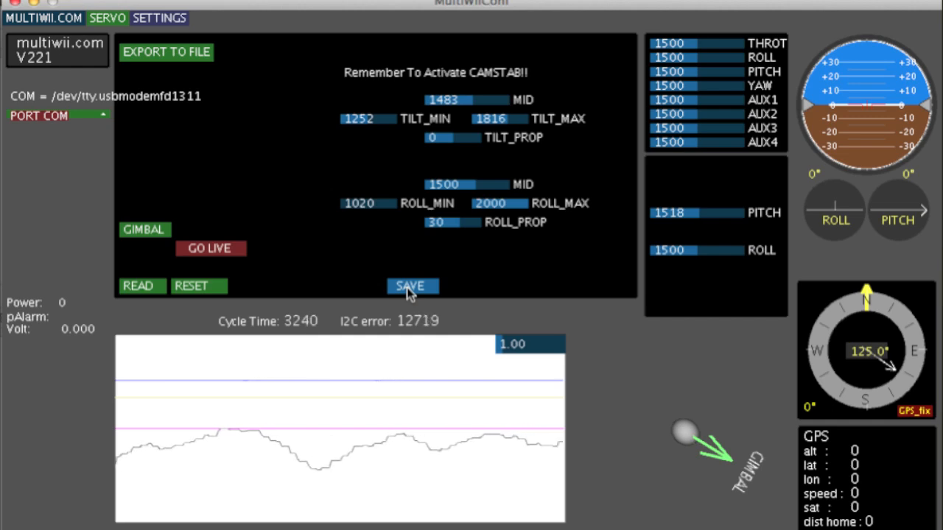
{"action": "left_click", "coordinate": [413, 286]}
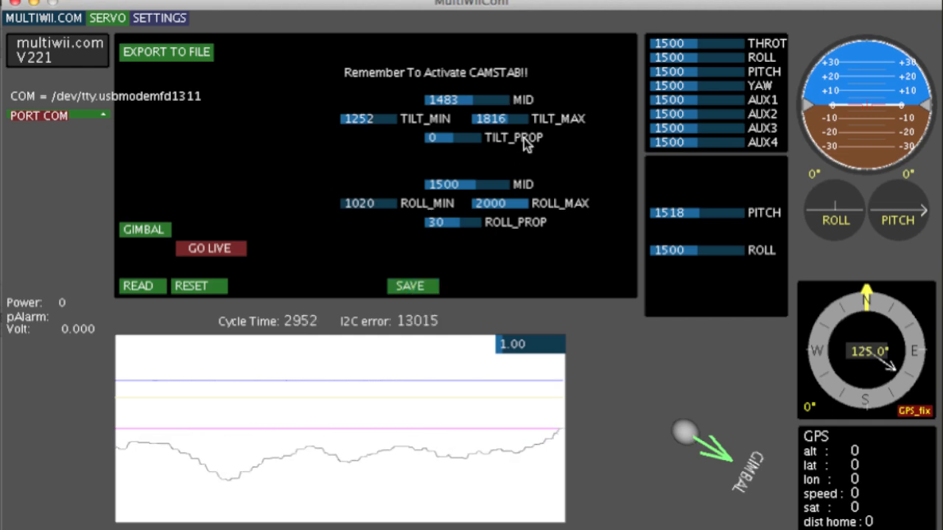
{"action": "mouse_move", "coordinate": [489, 95]}
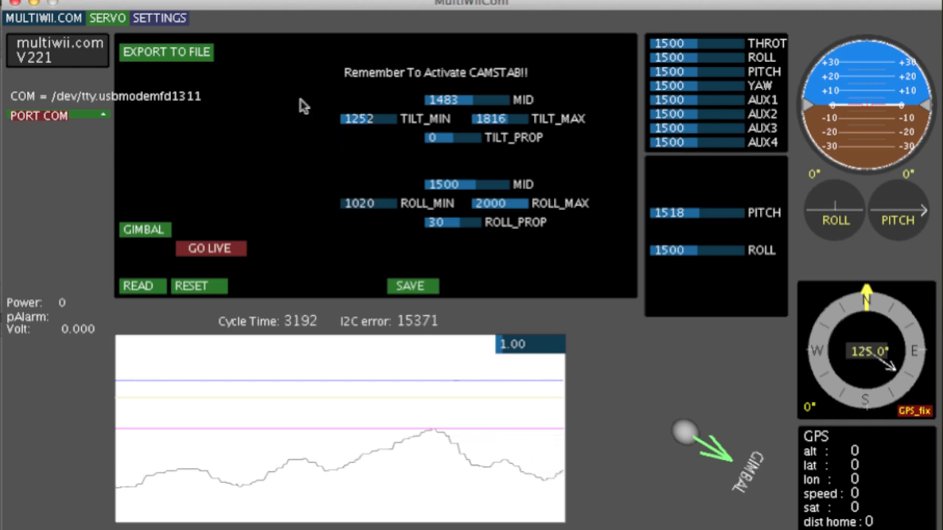
{"action": "mouse_move", "coordinate": [578, 283]}
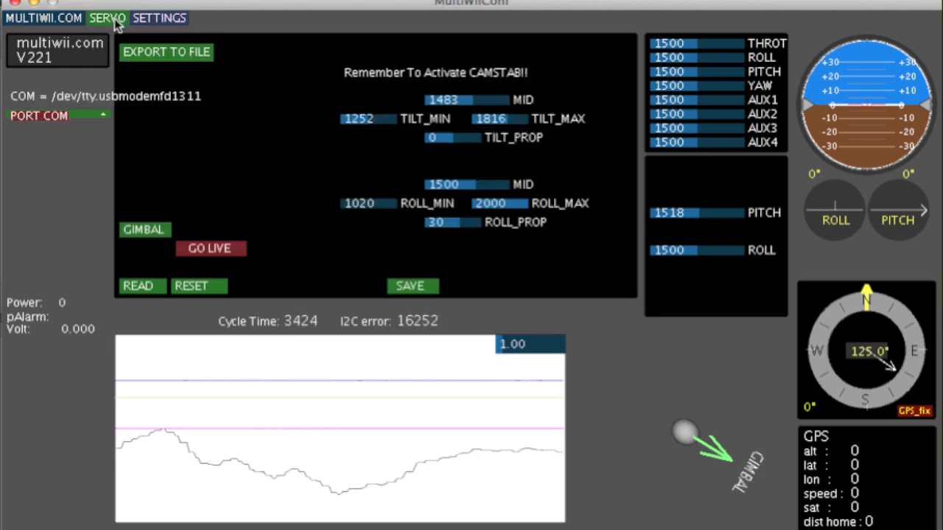
{"action": "left_click", "coordinate": [159, 17]}
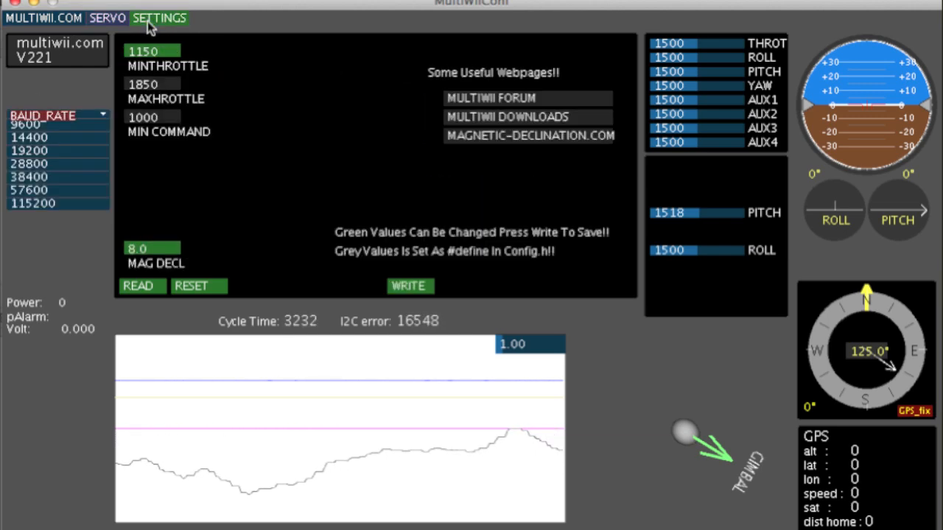
{"action": "left_click", "coordinate": [106, 18]}
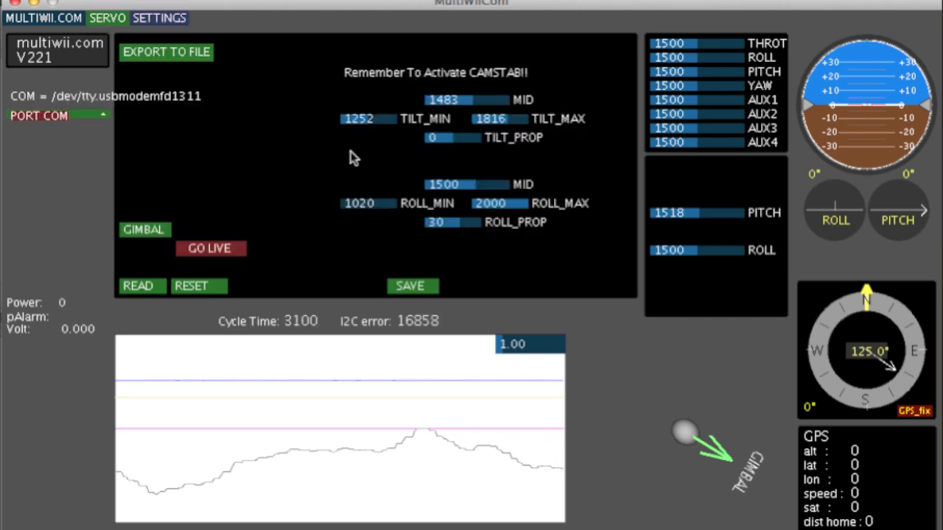
{"action": "mouse_move", "coordinate": [280, 231]}
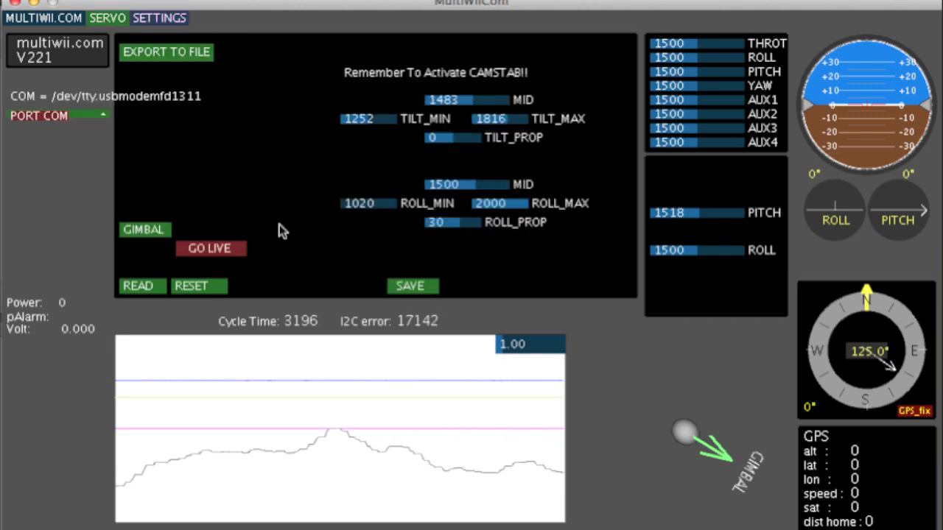
{"action": "mouse_move", "coordinate": [538, 91]}
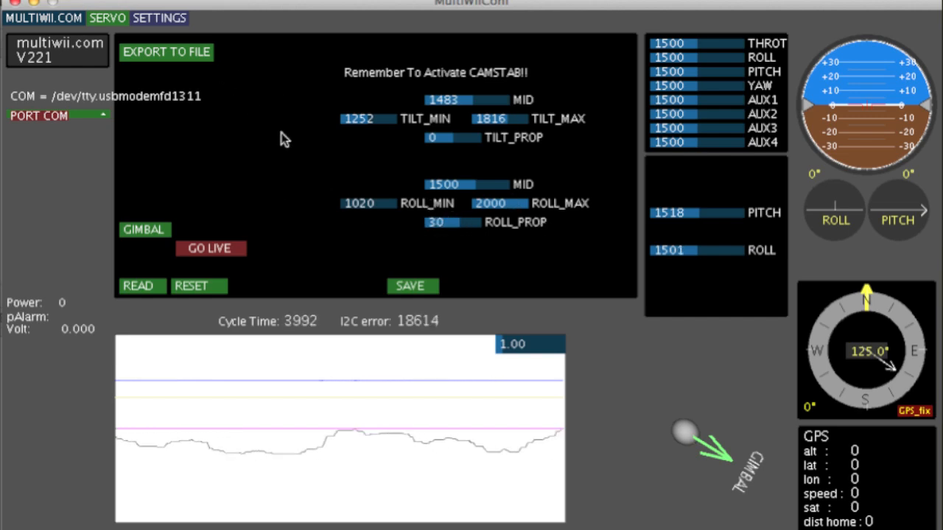
{"action": "left_click", "coordinate": [159, 17]}
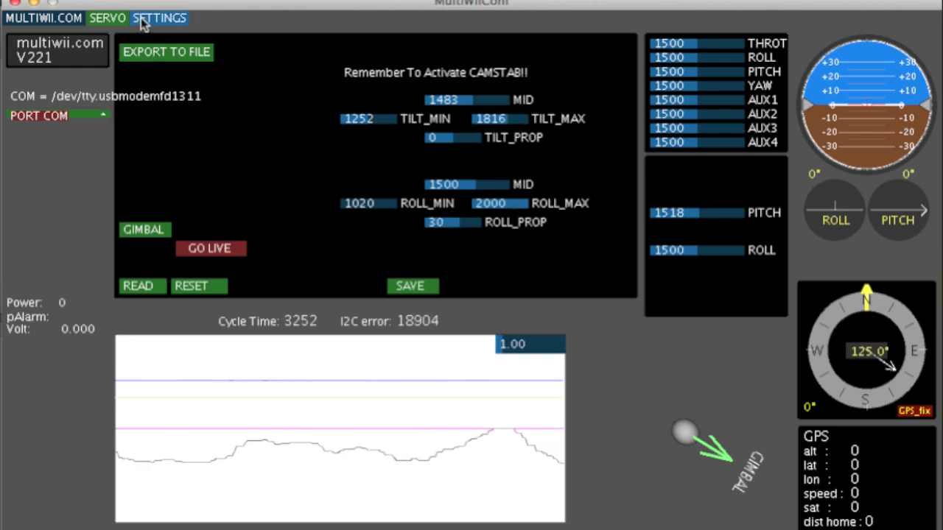
- Review the general settings page, then return to the main PID and AUX grid showing CAMSTAB
{"action": "left_click", "coordinate": [159, 18]}
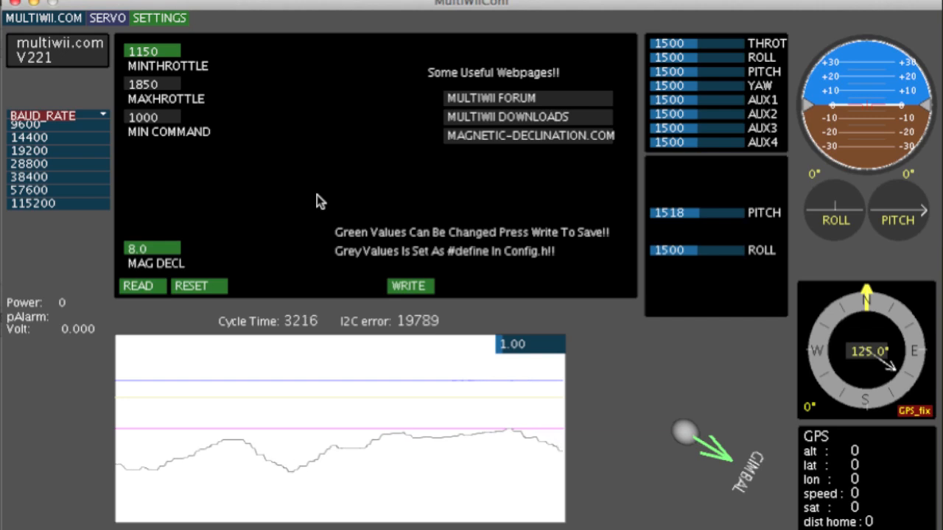
{"action": "mouse_move", "coordinate": [271, 129]}
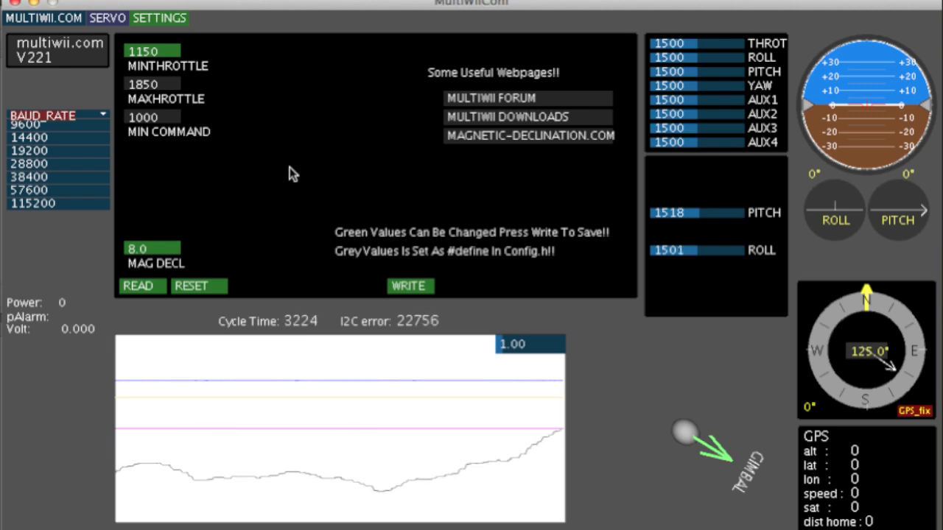
{"action": "mouse_move", "coordinate": [480, 157]}
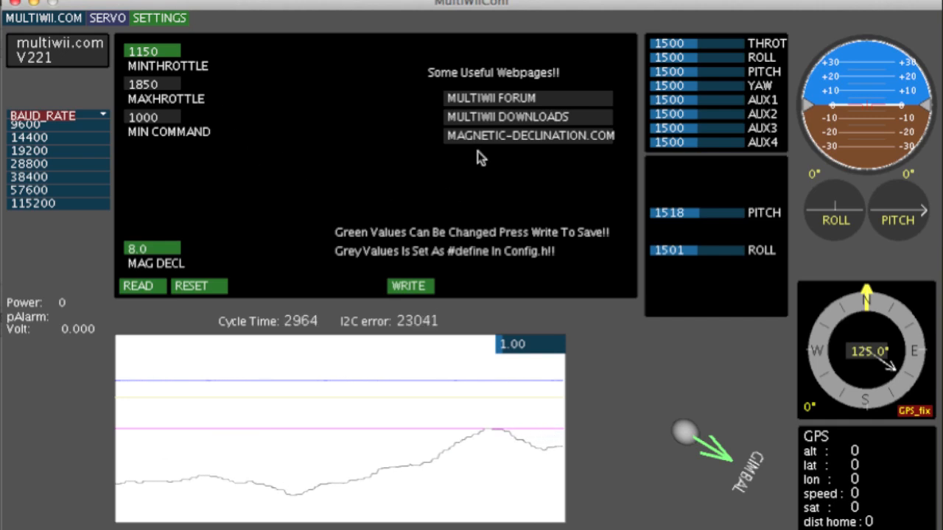
{"action": "left_click", "coordinate": [44, 18]}
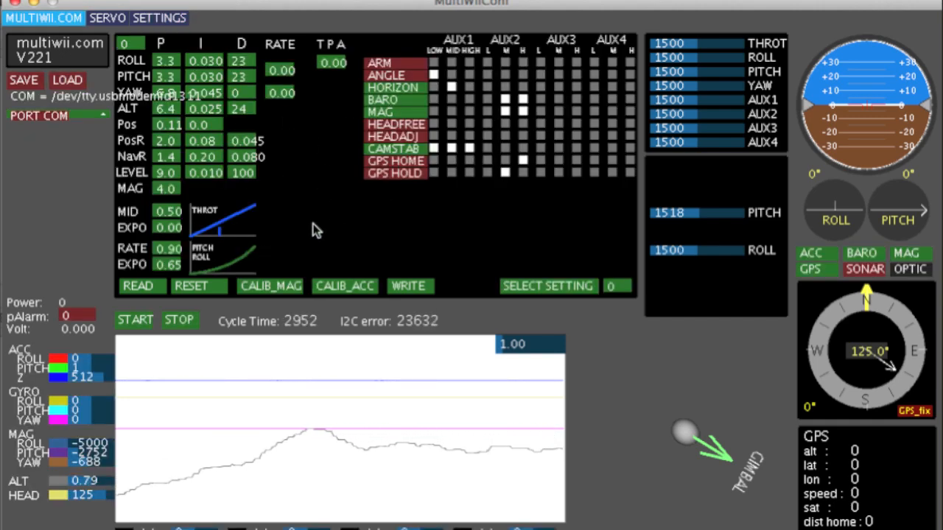
{"action": "mouse_move", "coordinate": [636, 412]}
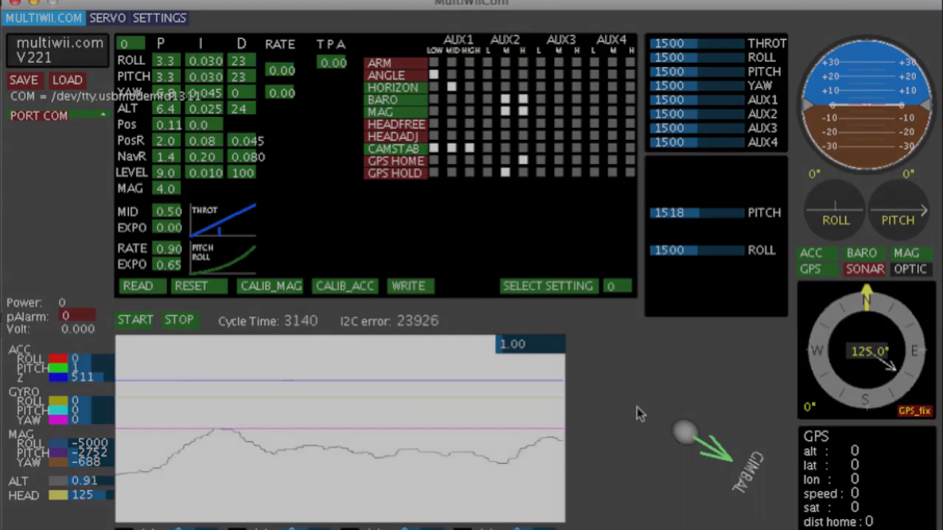